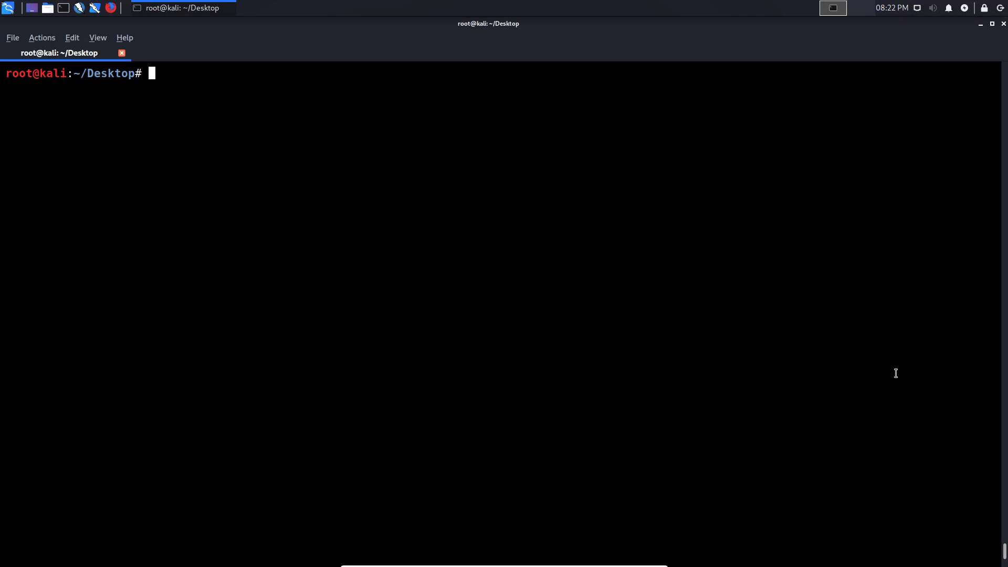
mouse_move(804, 373)
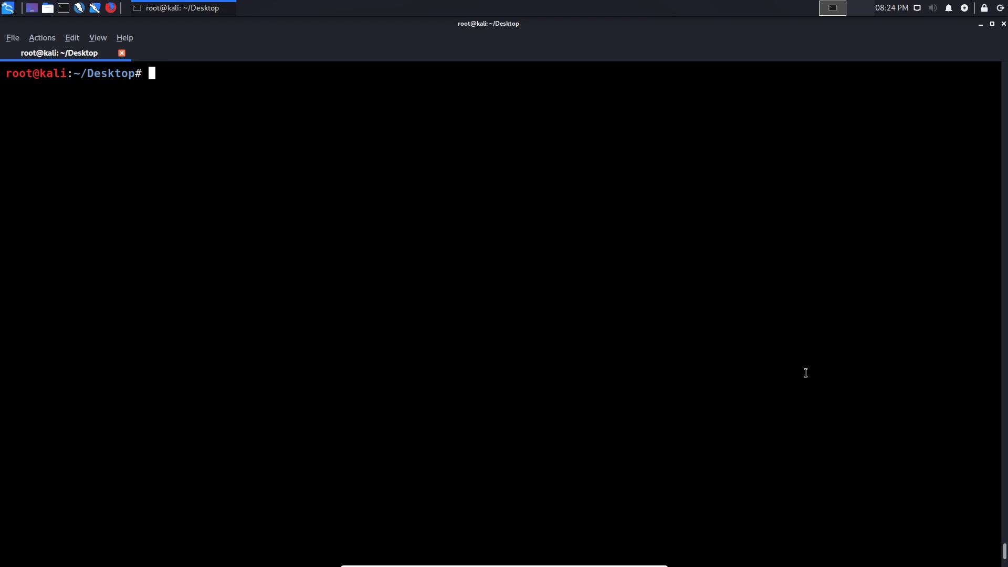
mouse_move(550, 241)
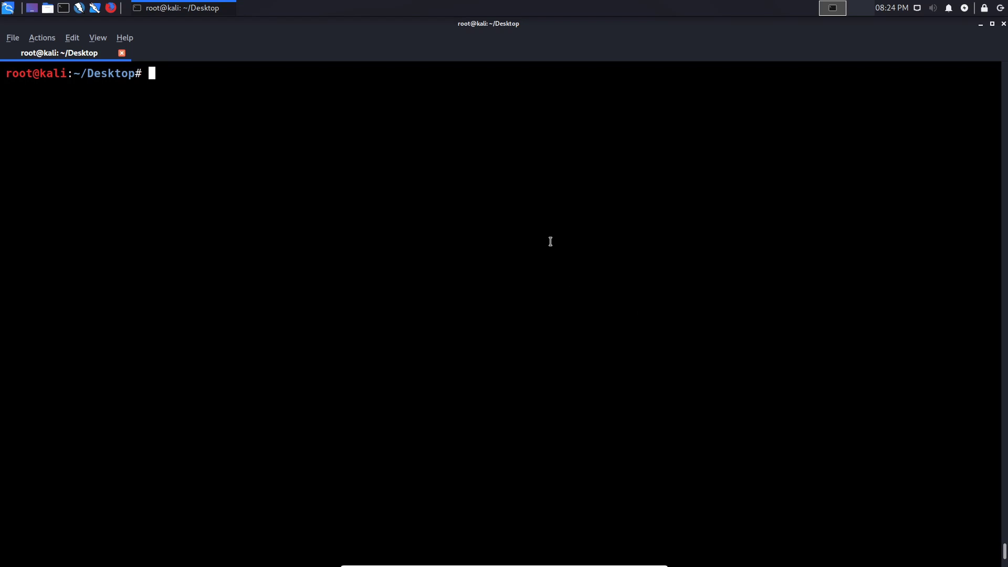
mouse_move(522, 161)
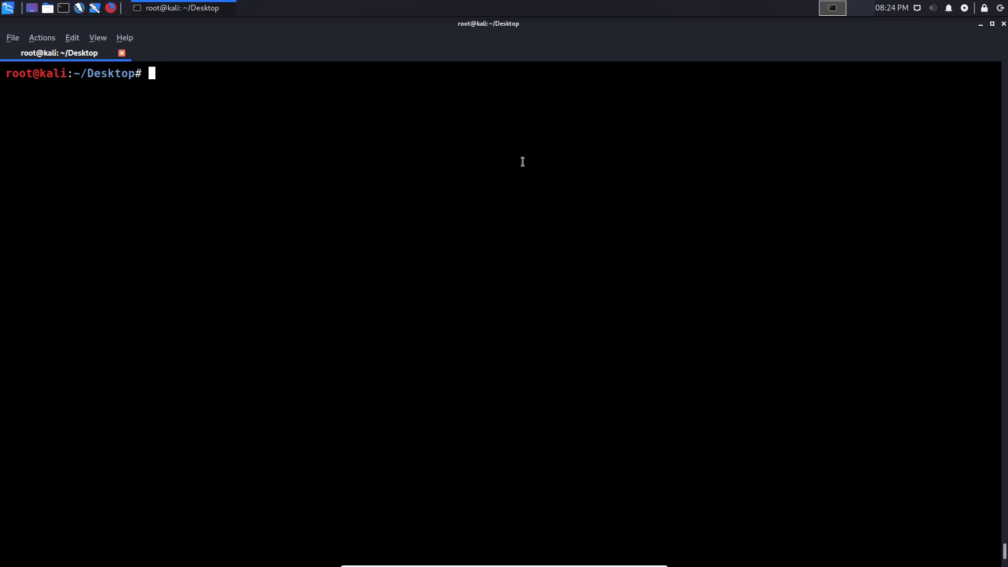
mouse_move(517, 152)
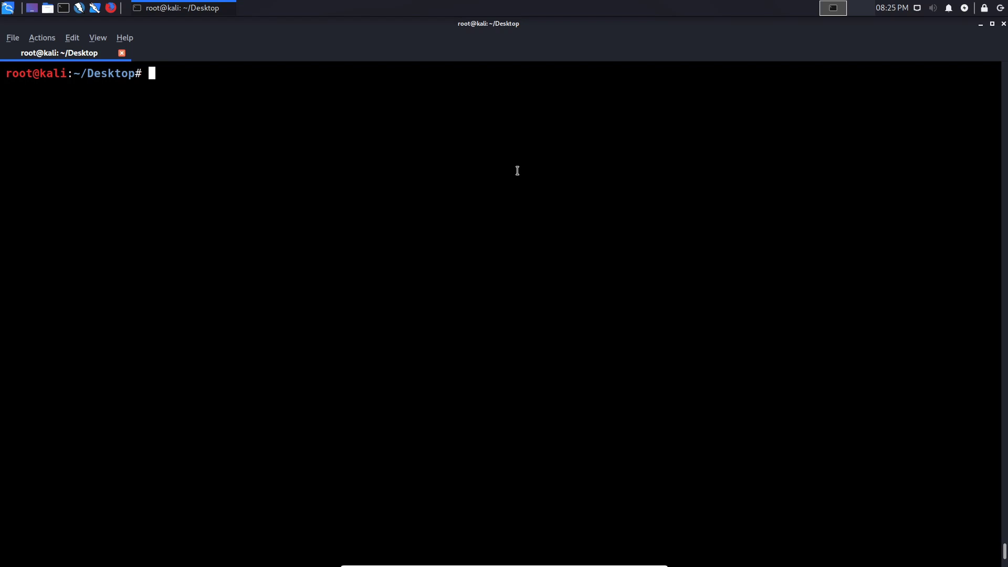
mouse_move(506, 182)
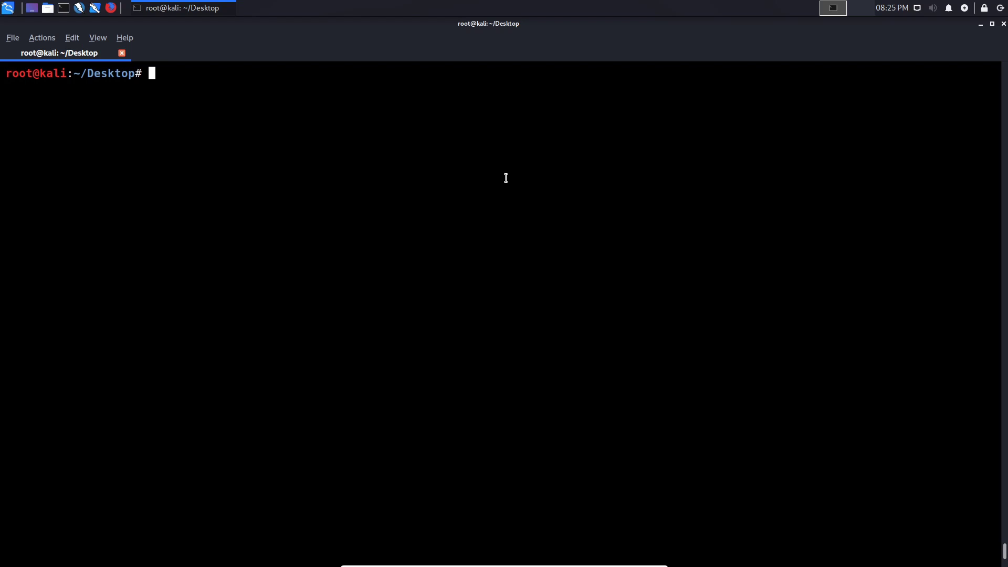
mouse_move(501, 169)
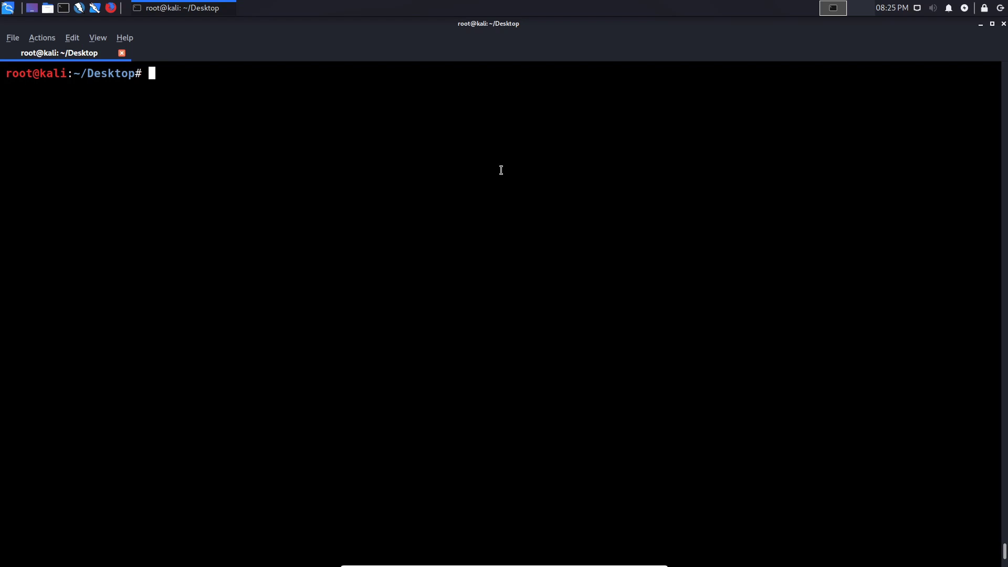
Type the command nmap -sU 192.168.1.38 at the root prompt, leaving it unrun
text(nmap)
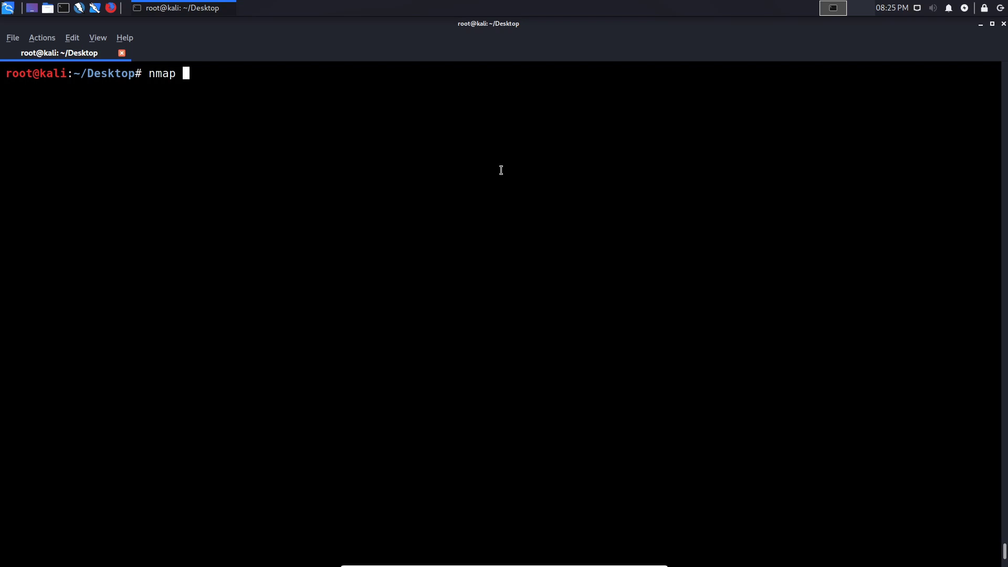
text(-sU)
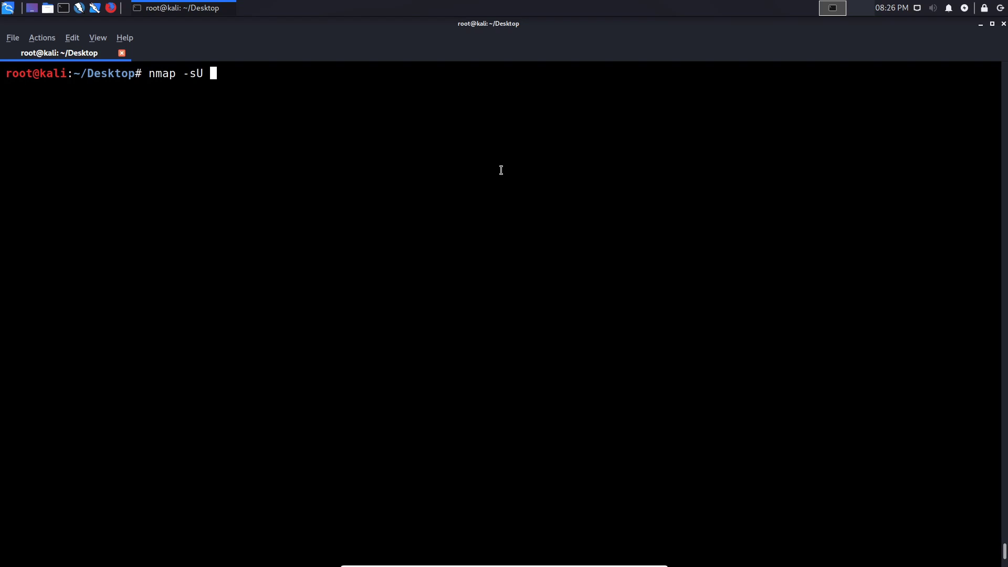
text(192.168)
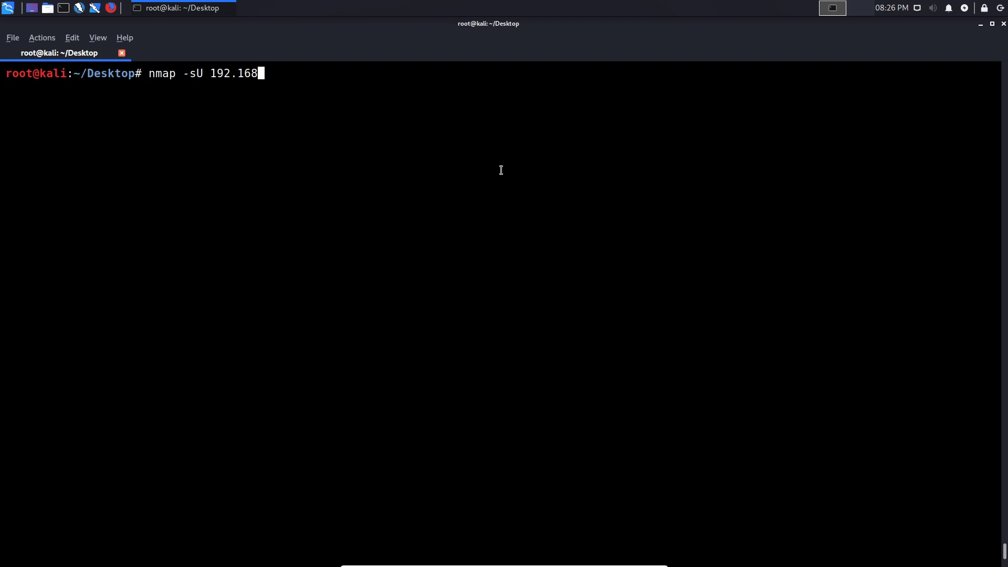
text(.1.)
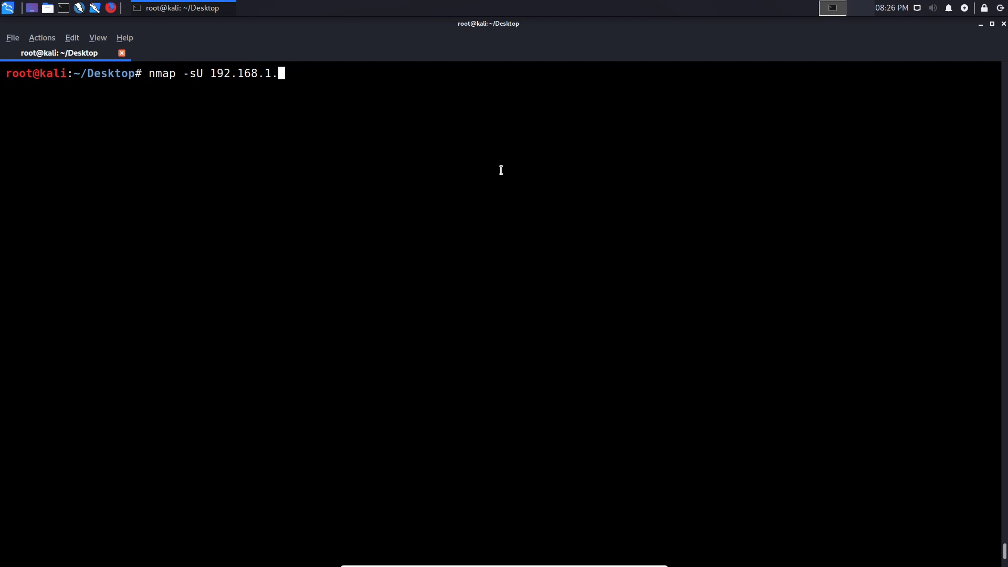
text(38)
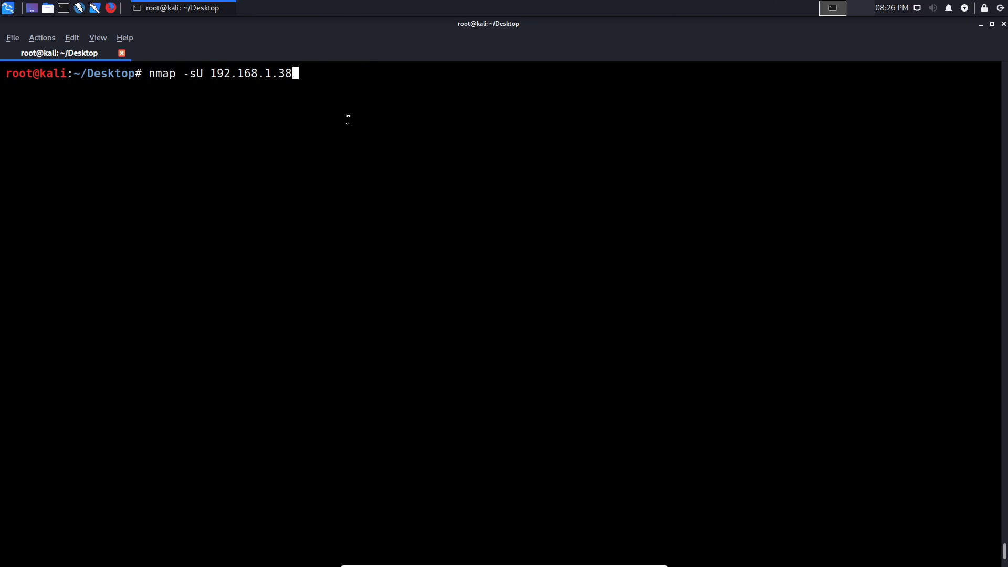
mouse_move(71, 37)
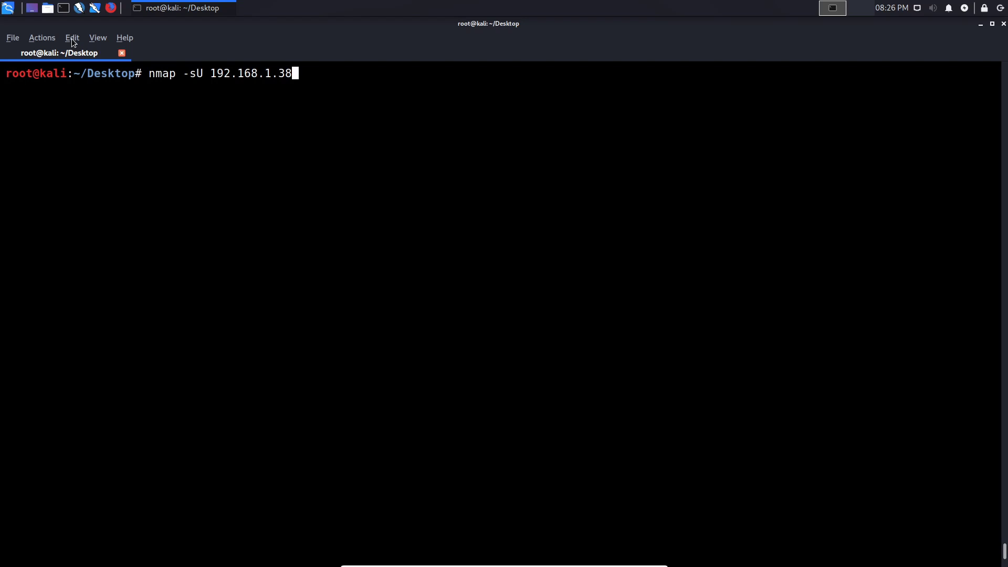
mouse_move(13, 12)
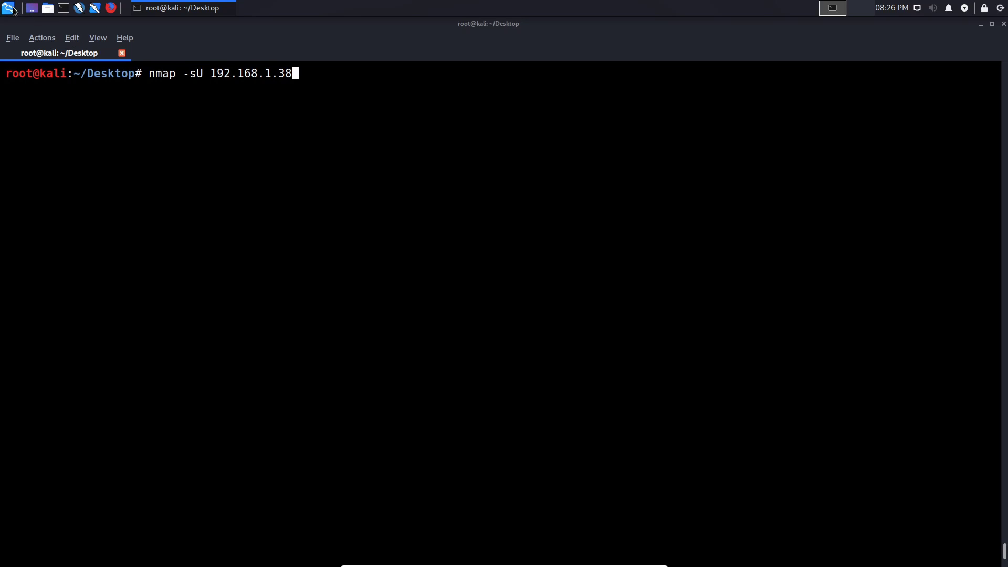
Launch Wireshark capturing on eth0 and run the 192.168.1.38 UDP scan while packets arrive
text(wire)
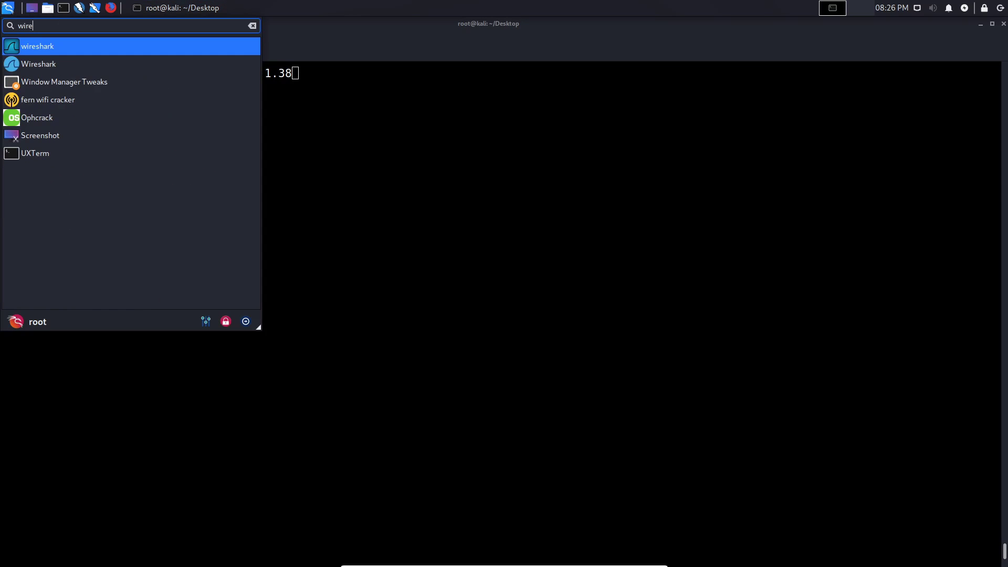
click(38, 46)
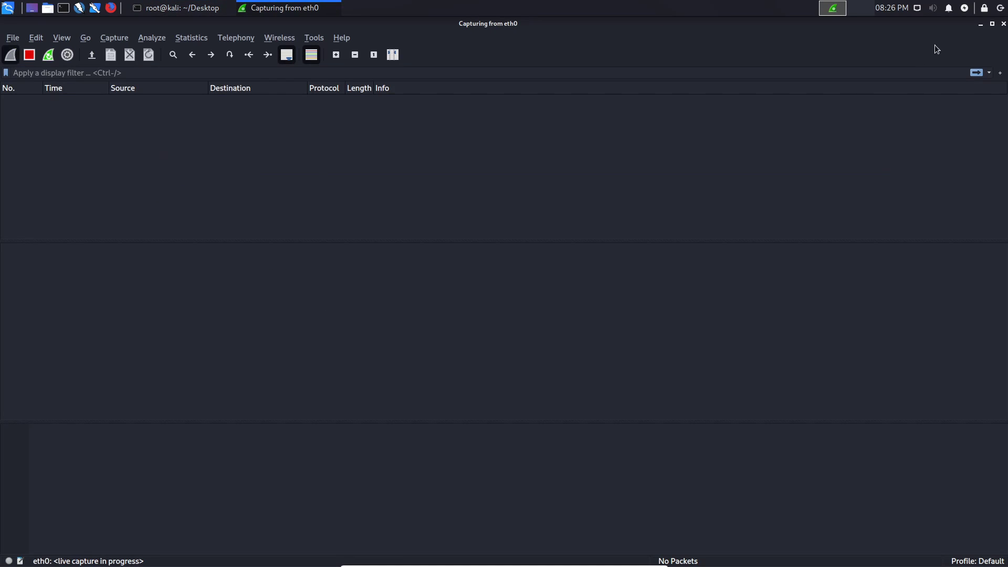
click(179, 7)
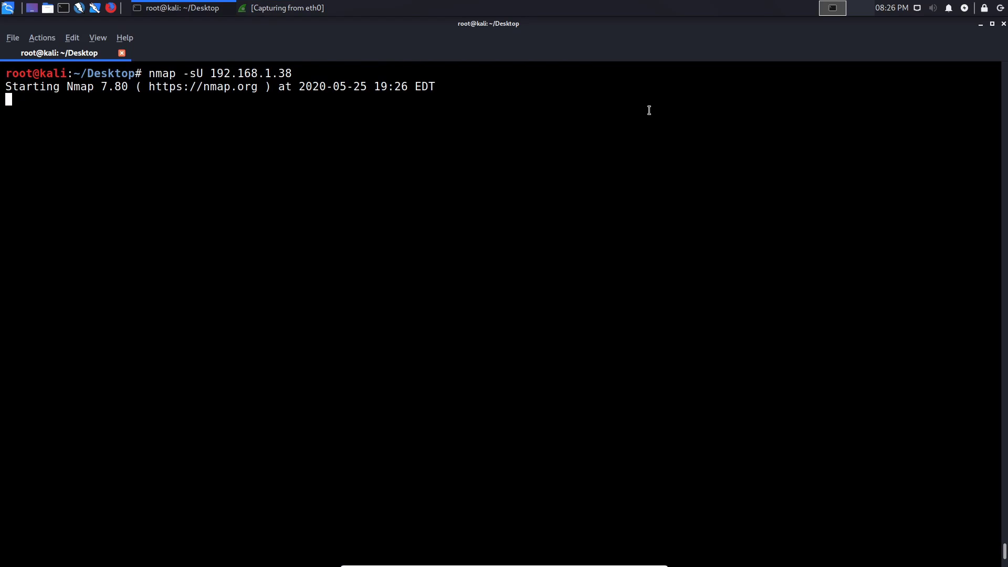
click(283, 8)
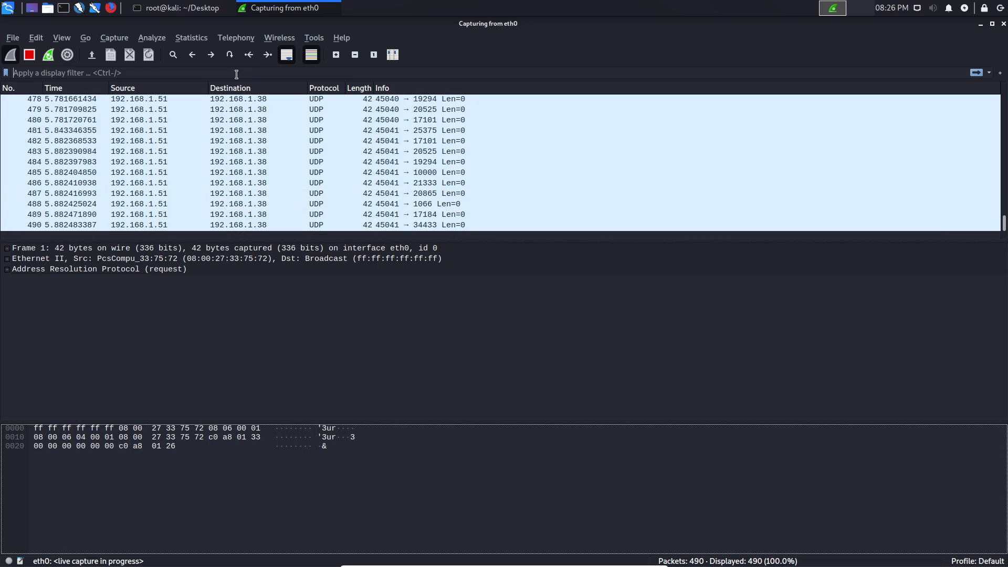
Stop the capture at 591 packets and return to packet 1, the ARP request
click(29, 54)
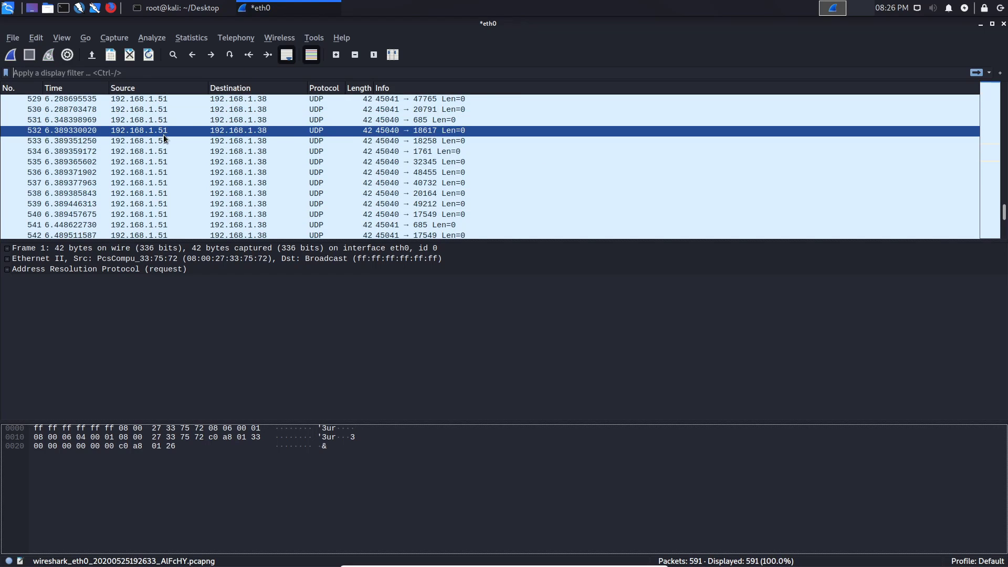
scroll(down, 3)
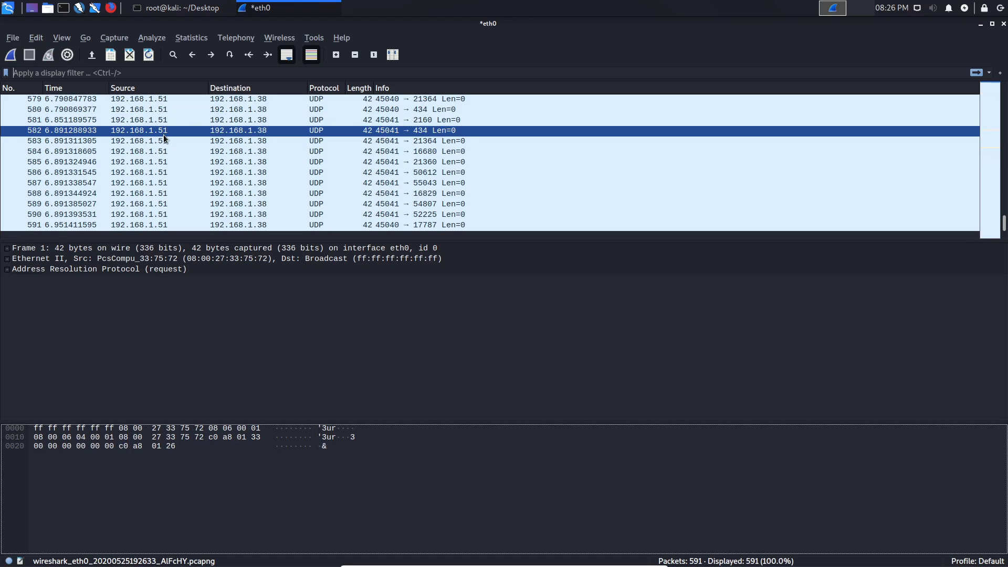
scroll(up, 3)
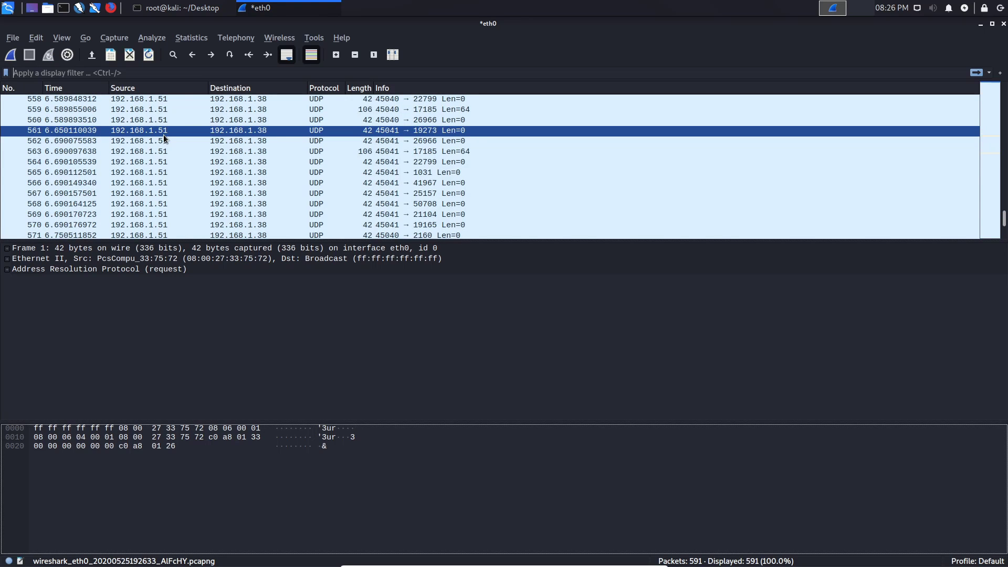
scroll(up, 3)
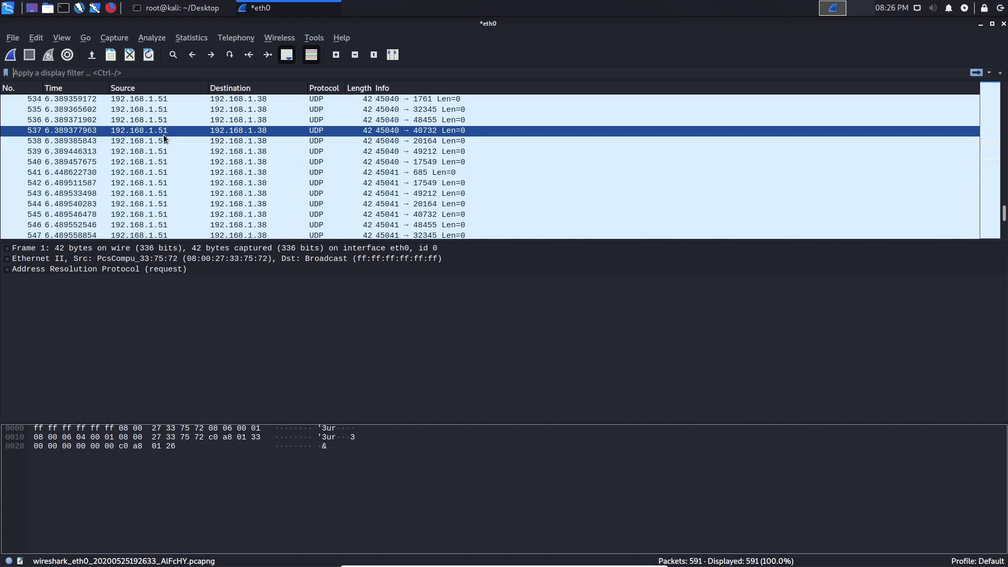
scroll(up, 3)
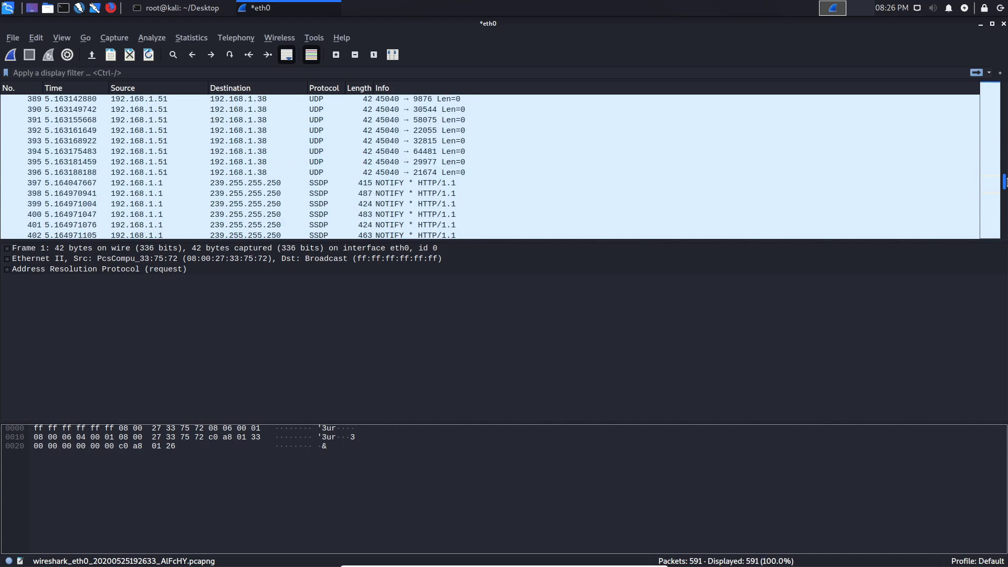
scroll(up, 3)
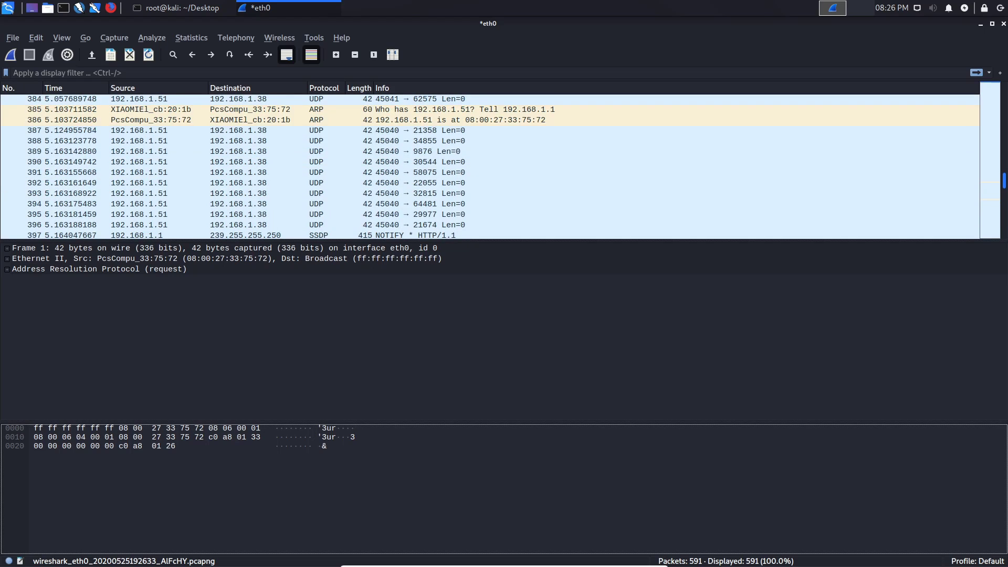
scroll(up, 3)
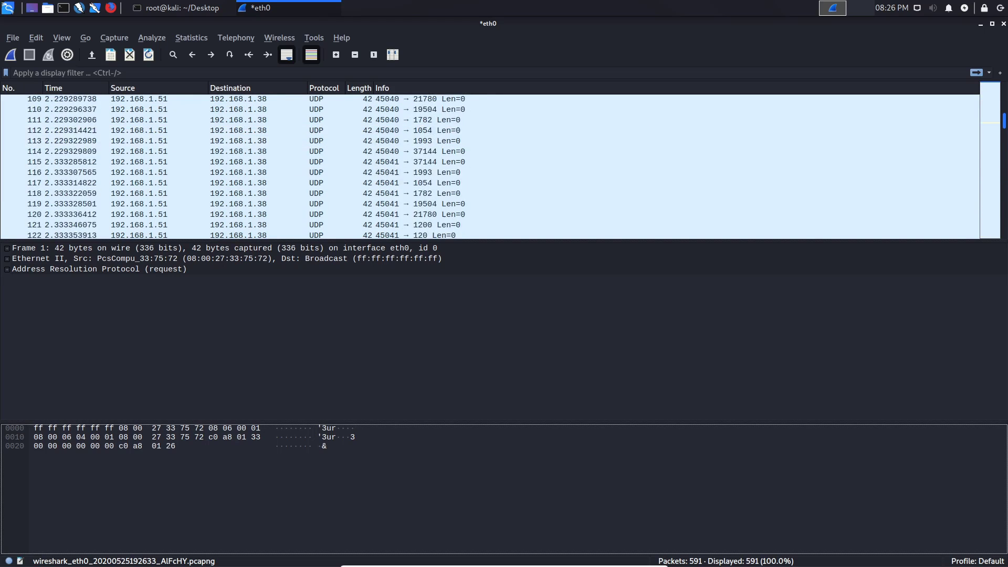
scroll(up, 3)
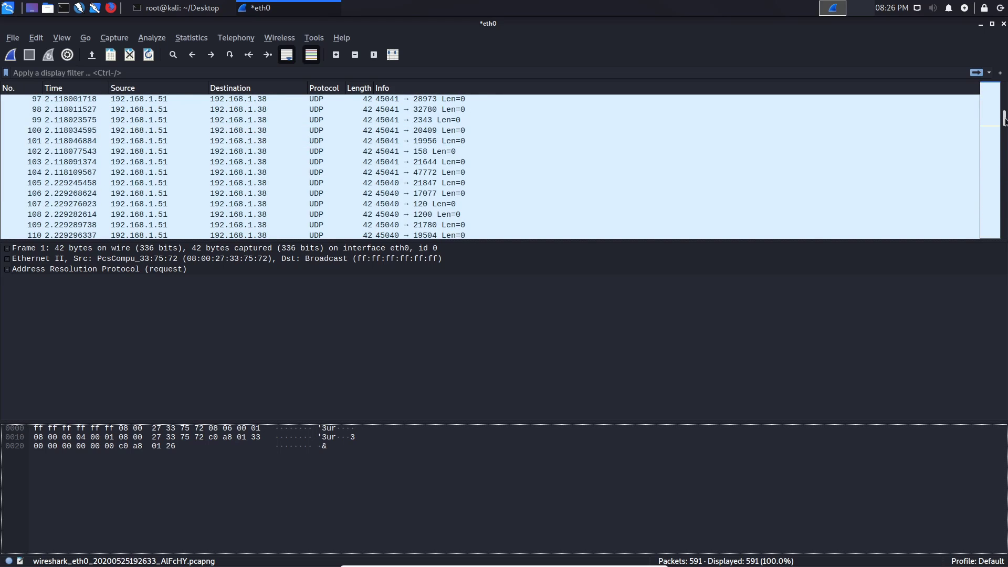
scroll(up, 3)
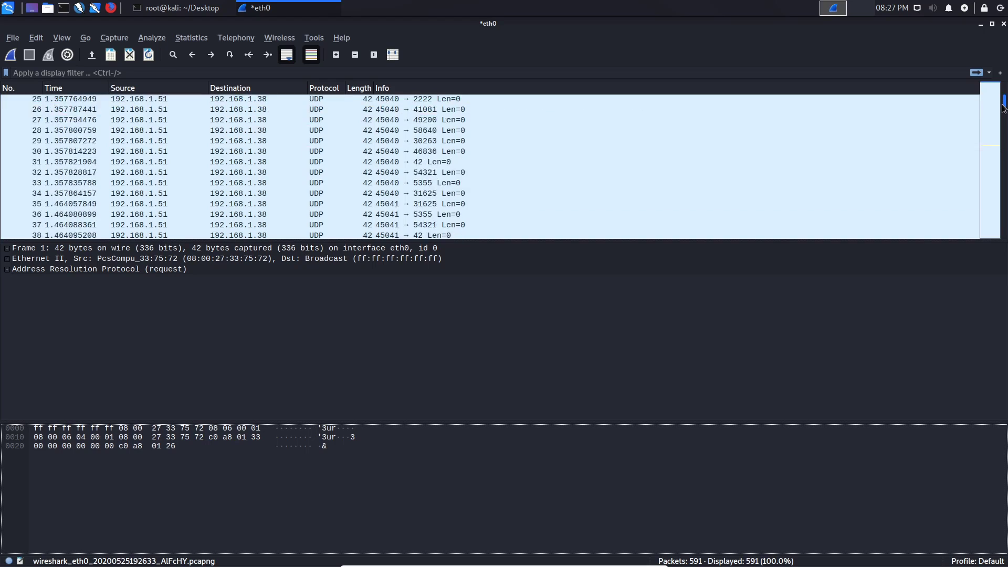
scroll(up, 3)
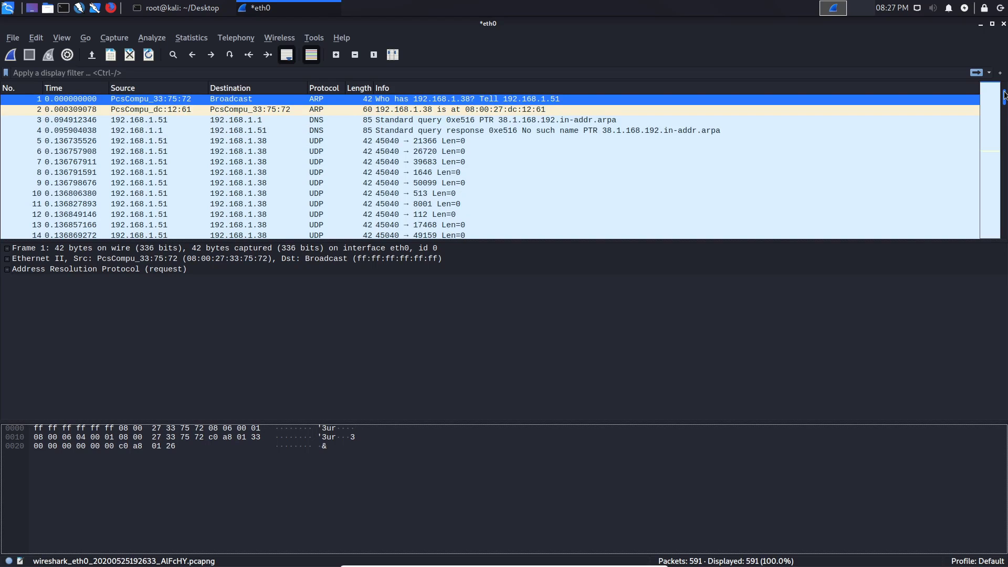
click(180, 8)
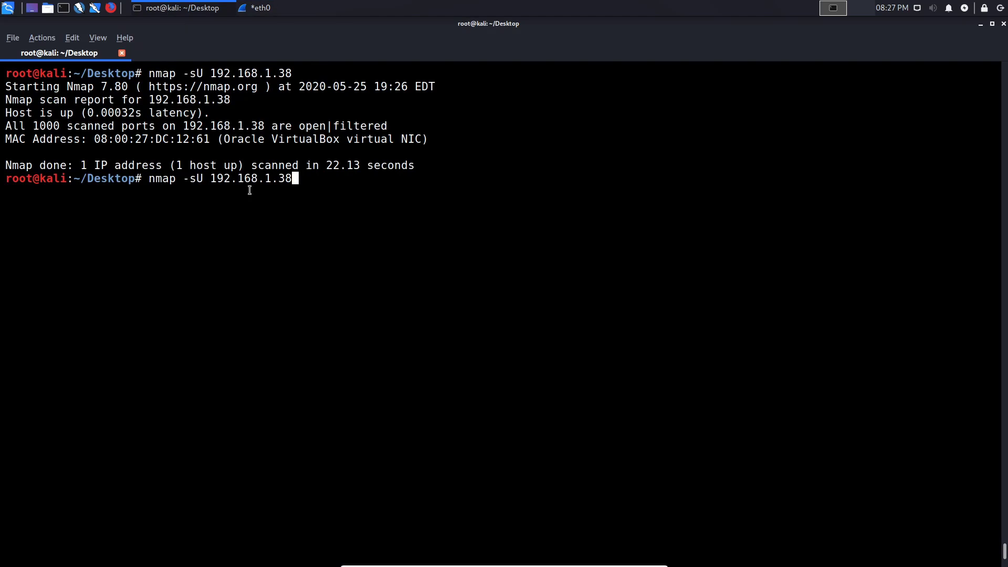
Start a new eth0 capture, discarding the previous 591 packets without saving
click(250, 7)
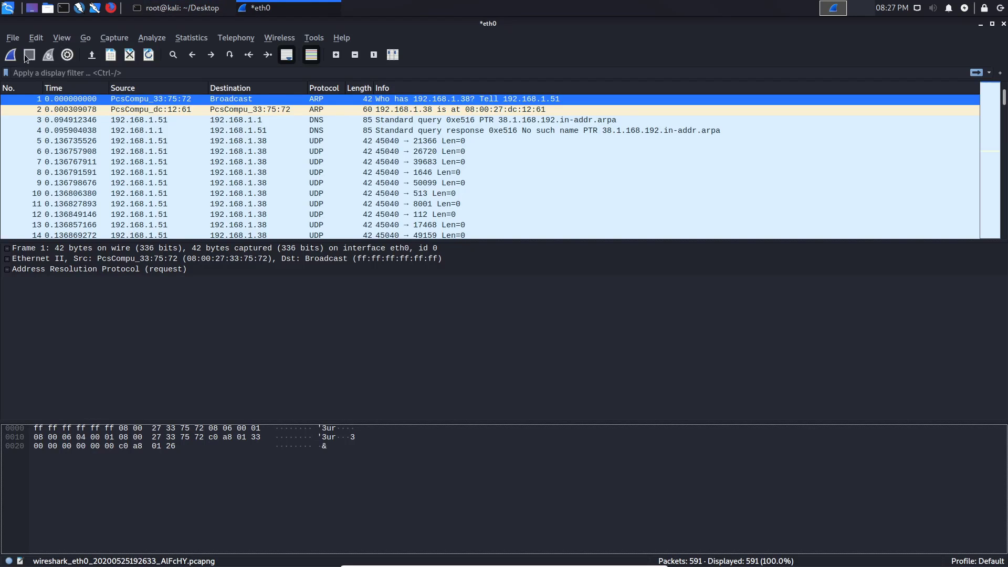
click(12, 55)
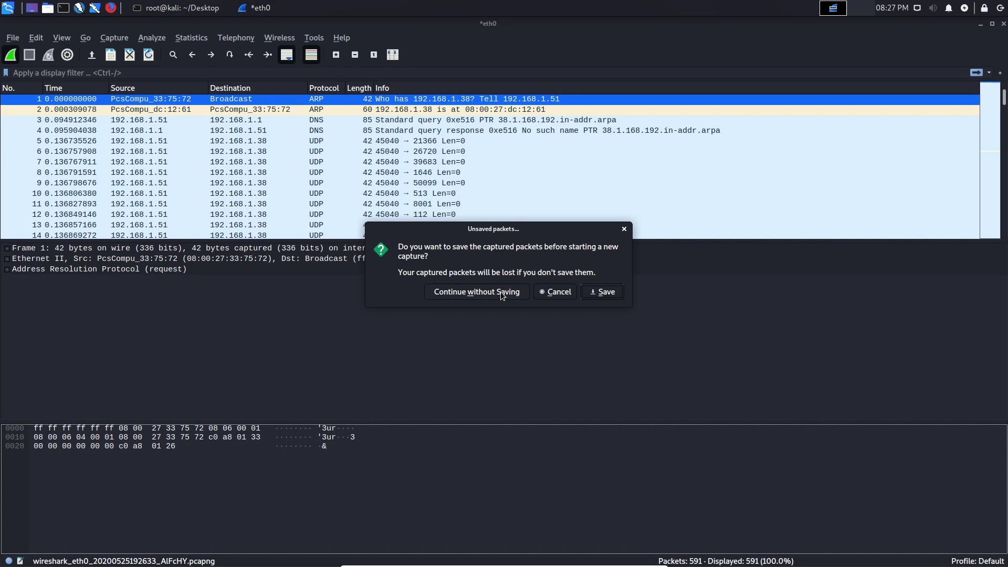
click(476, 292)
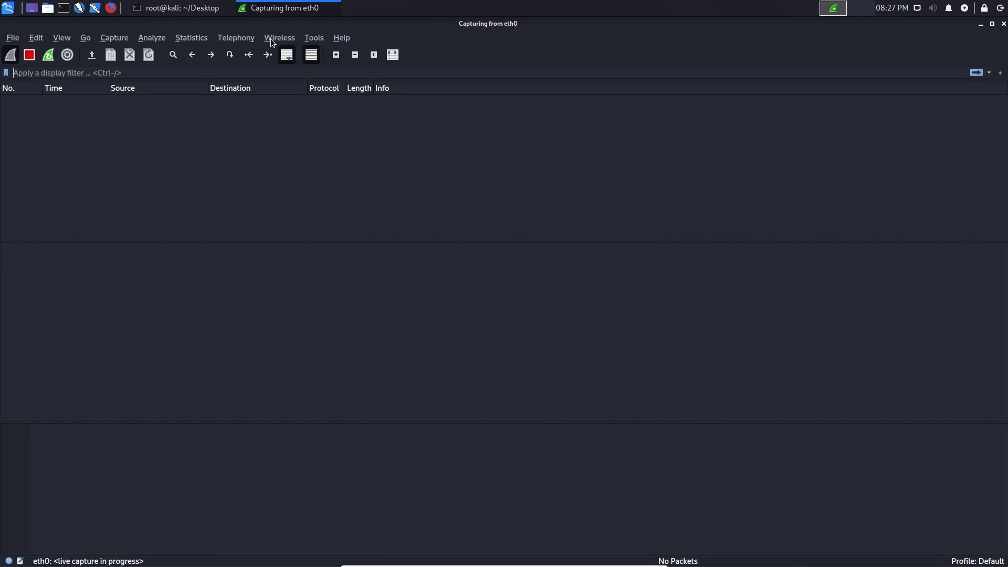
Run nmap -sU against 192.168.1.22 and watch UDP probes and ICMP replies arrive
click(180, 8)
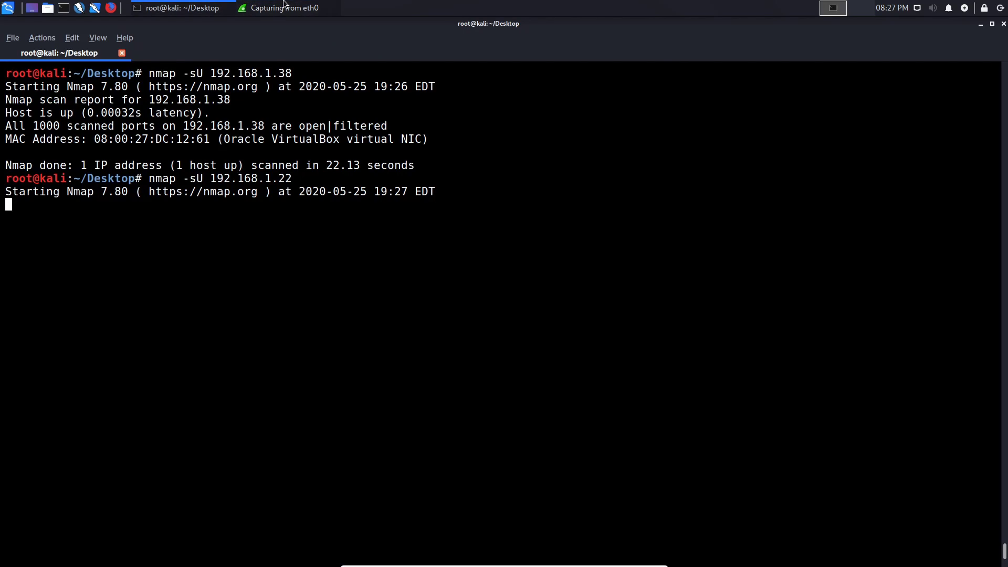
click(281, 8)
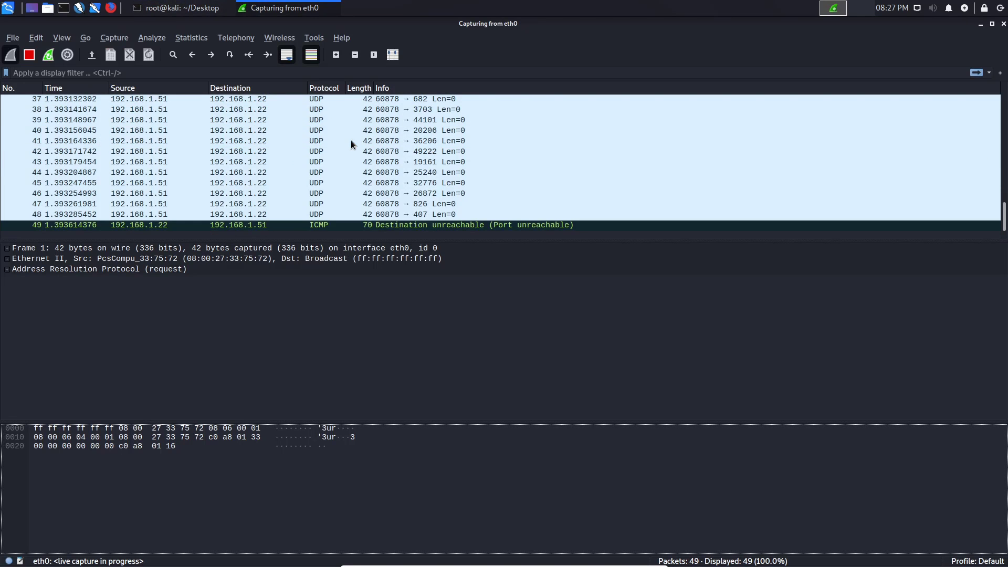
scroll(down, 3)
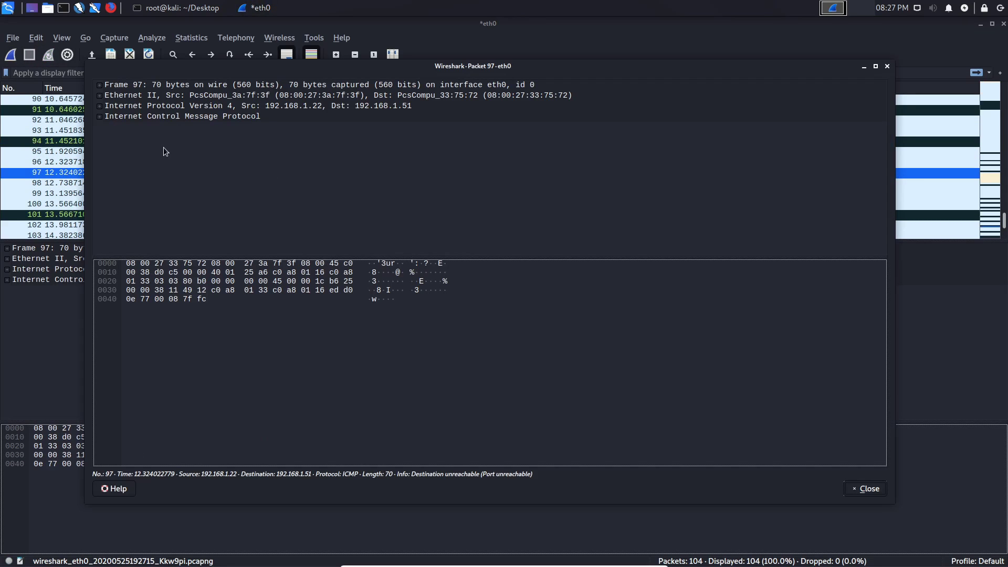
Expand packet 97's ICMP Port unreachable and quoted UDP header, port 60880 to 3703
click(101, 116)
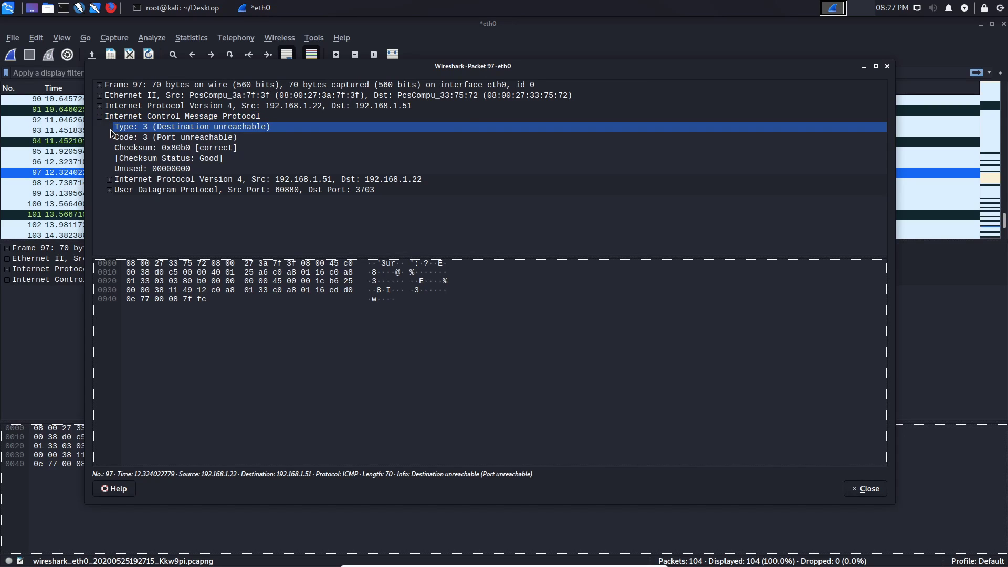
click(180, 137)
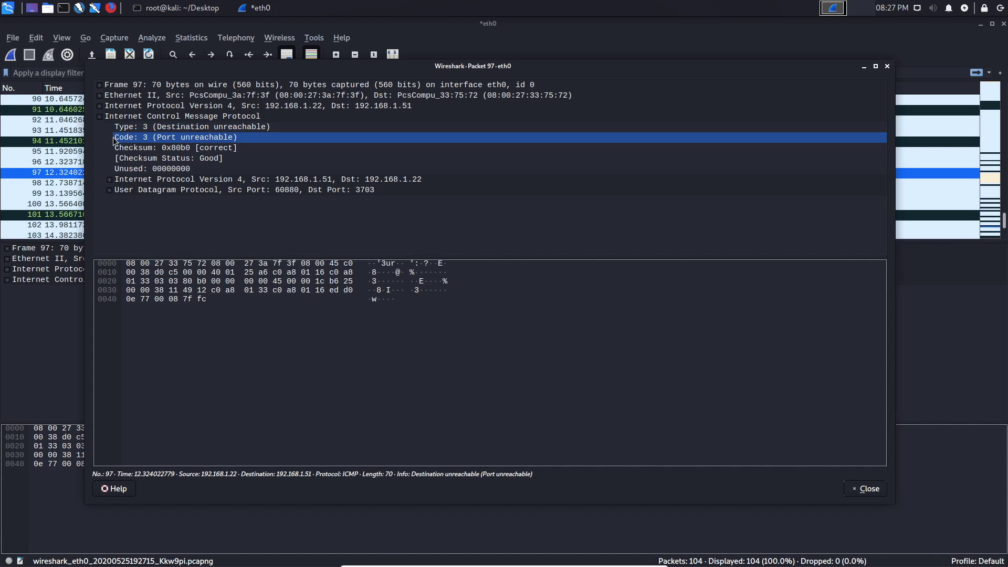
click(245, 190)
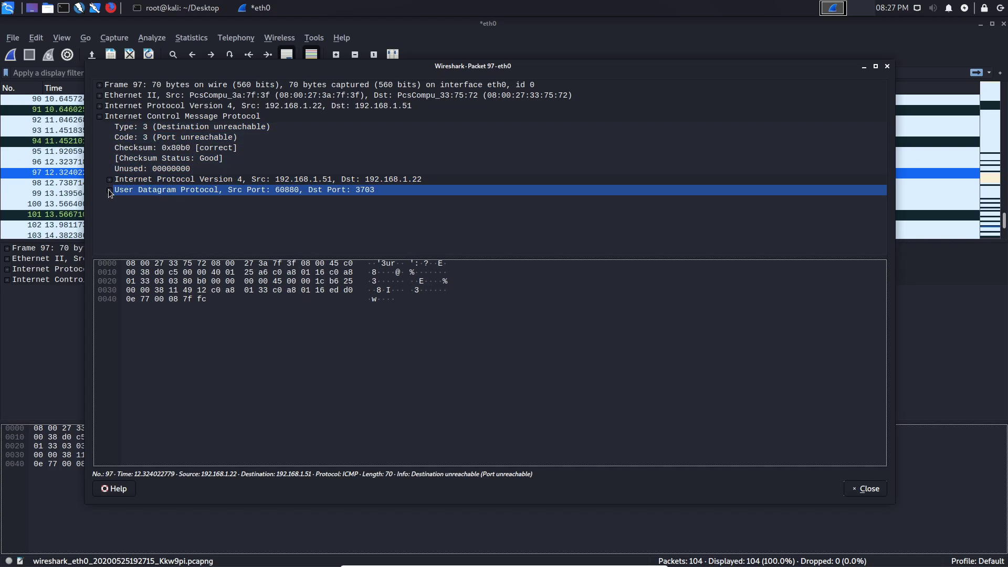
click(109, 190)
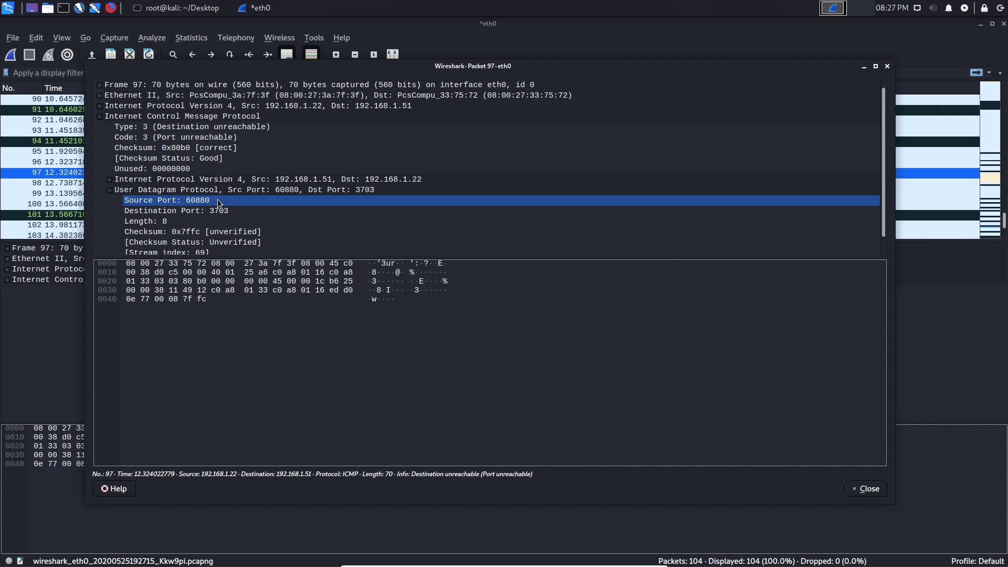
click(180, 200)
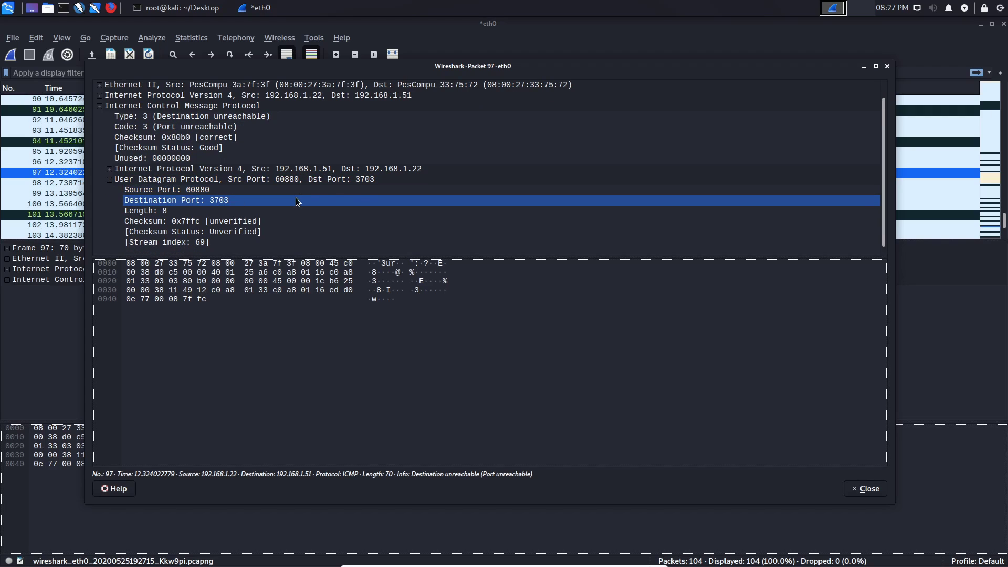
click(158, 158)
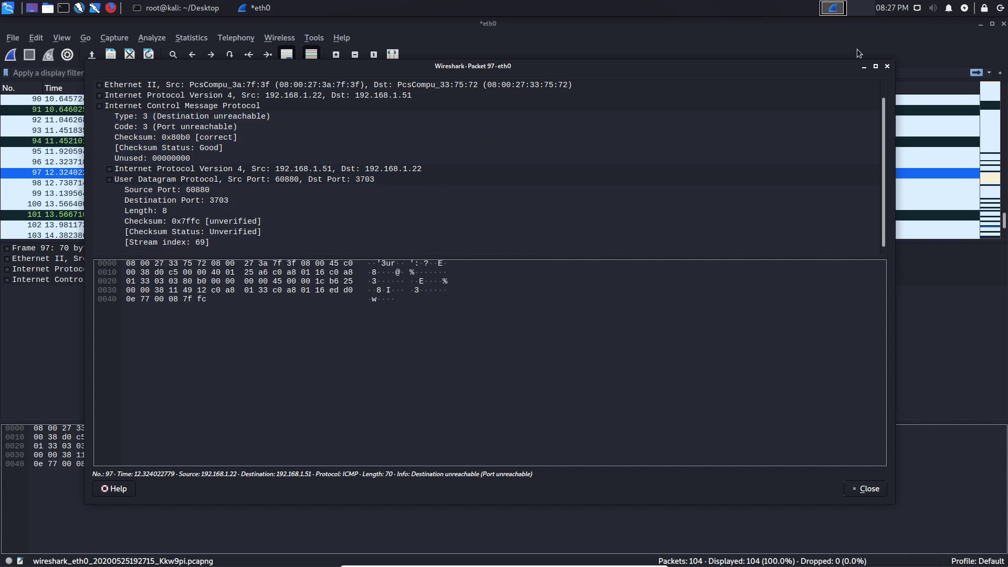
Dissect packet 98's UDP probe: source port 60879, destination port 682, length 8
click(868, 487)
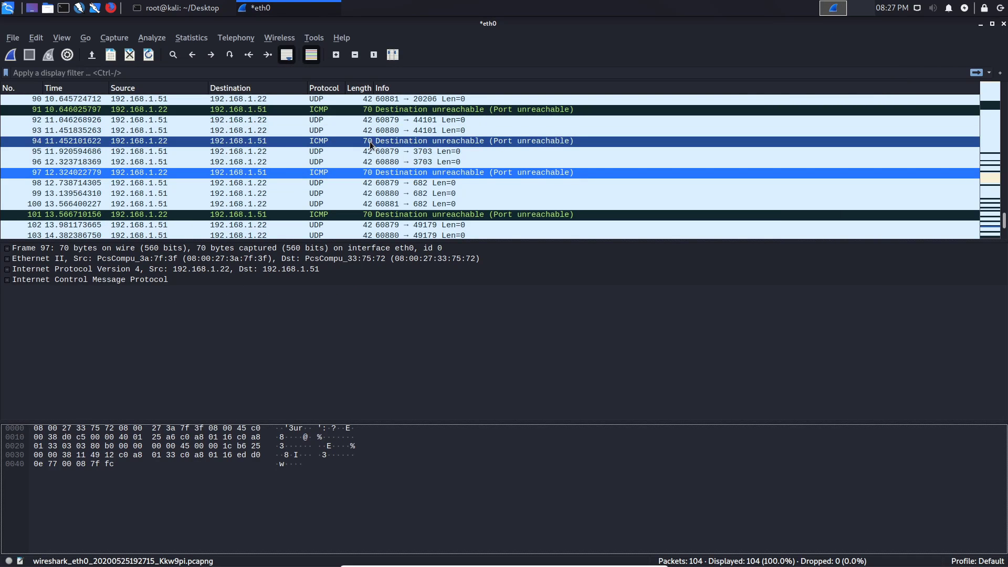
scroll(down, 3)
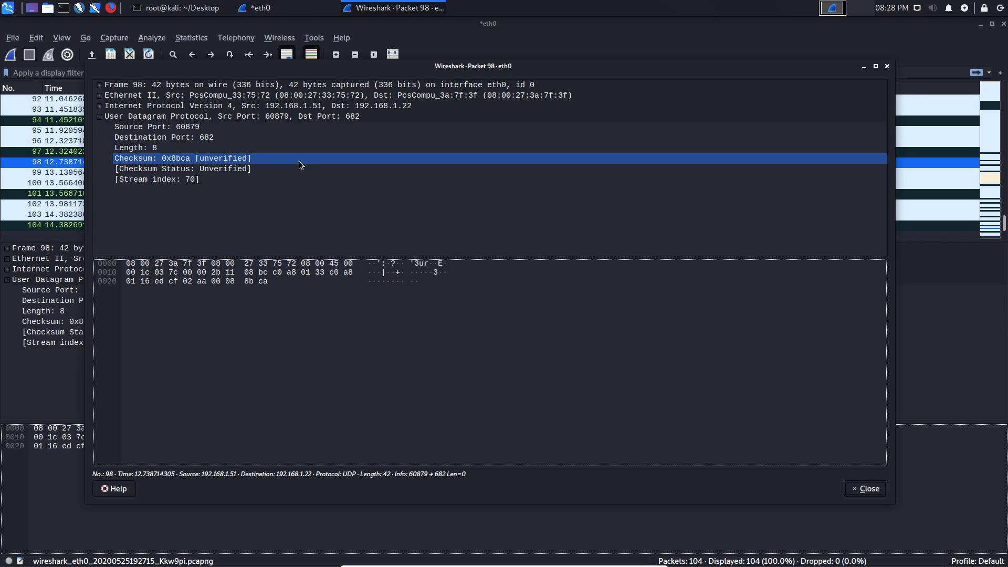
click(135, 147)
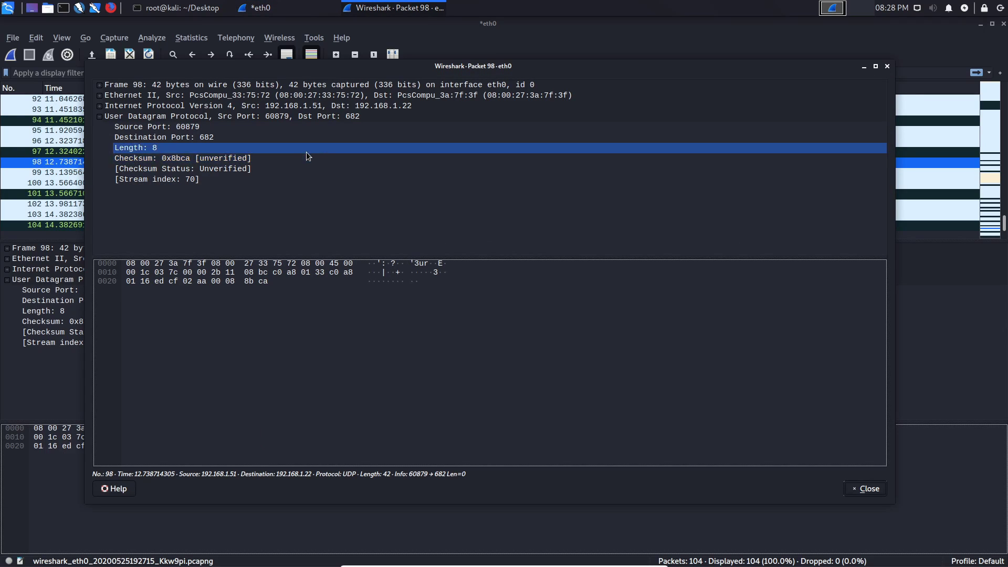
click(157, 127)
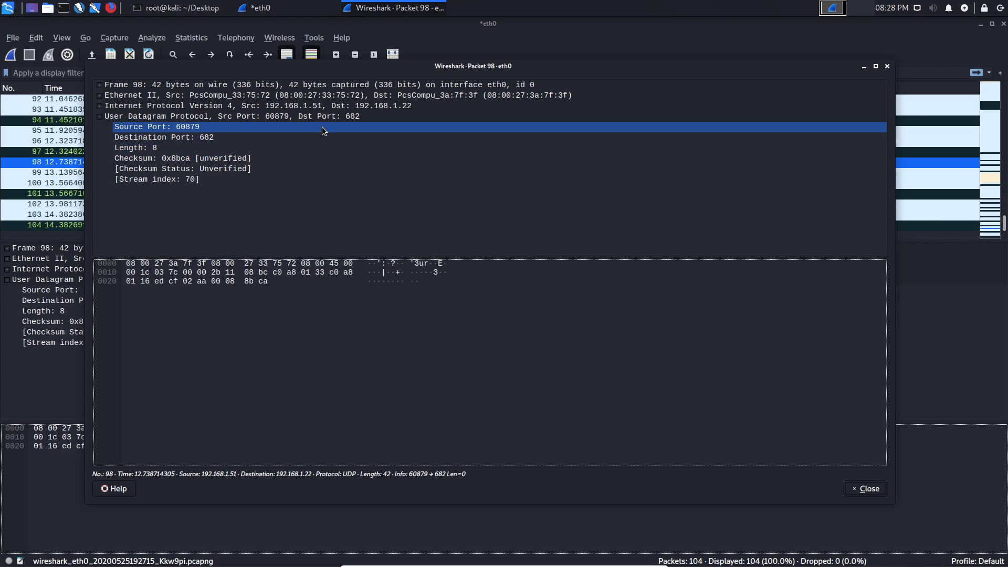
click(225, 116)
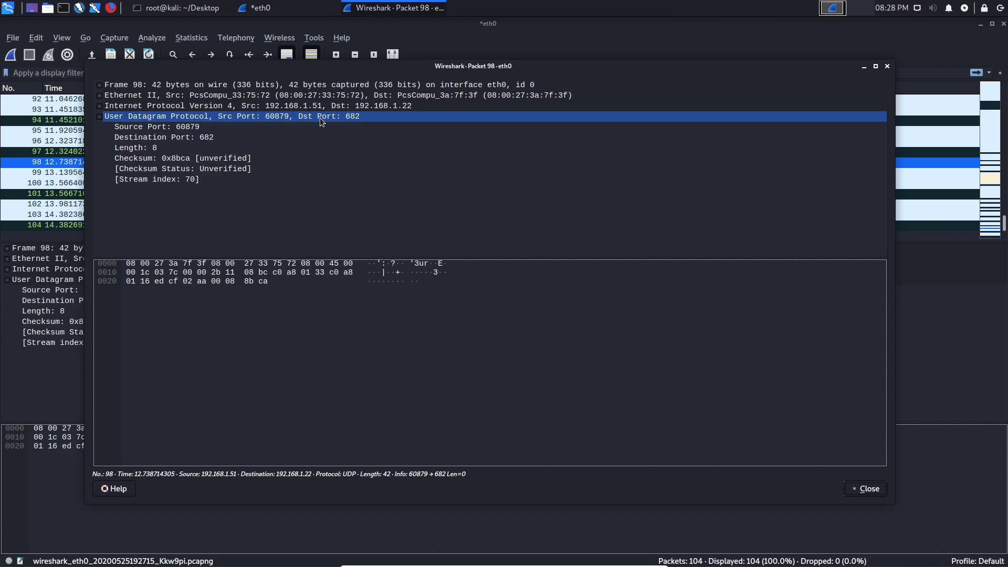
click(865, 488)
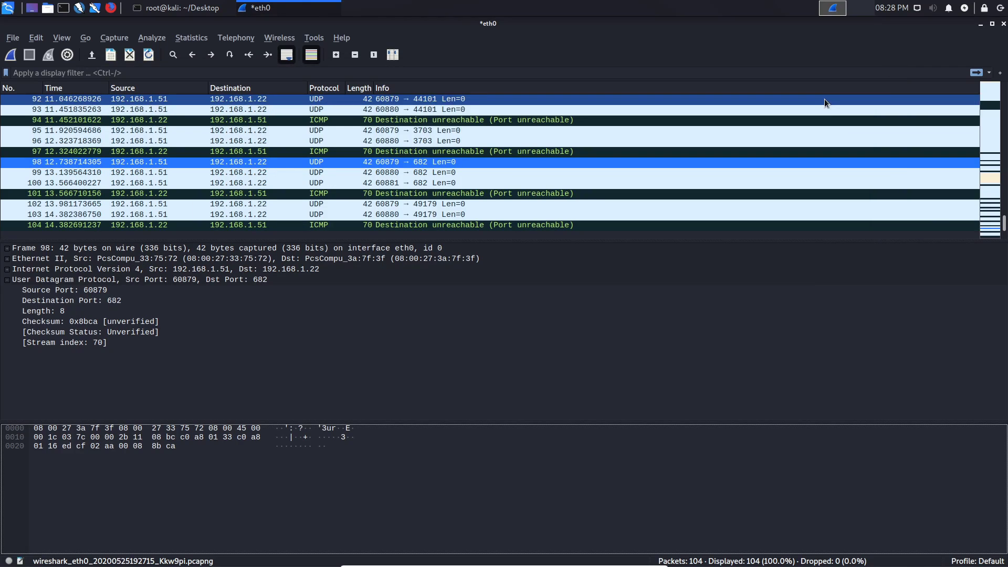
scroll(up, 3)
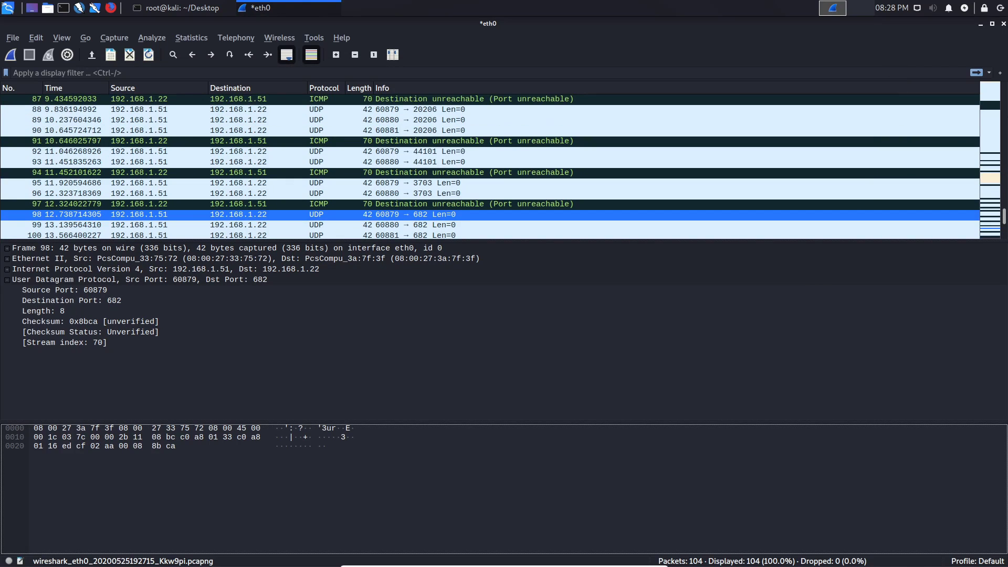
scroll(up, 3)
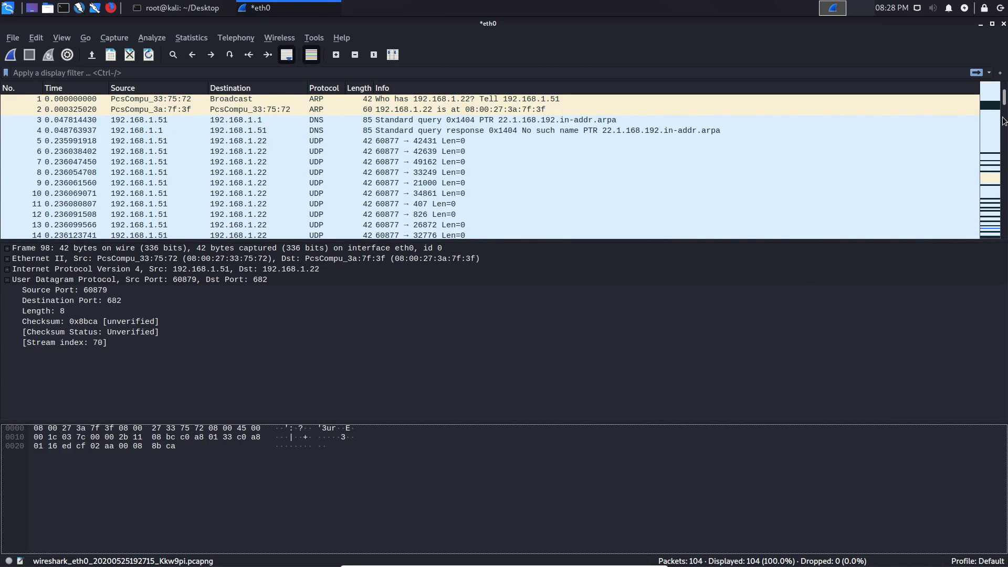
Inspect UDP probes in packets 14 and 24 (ports 32776, 36206), then return to the terminal
click(450, 151)
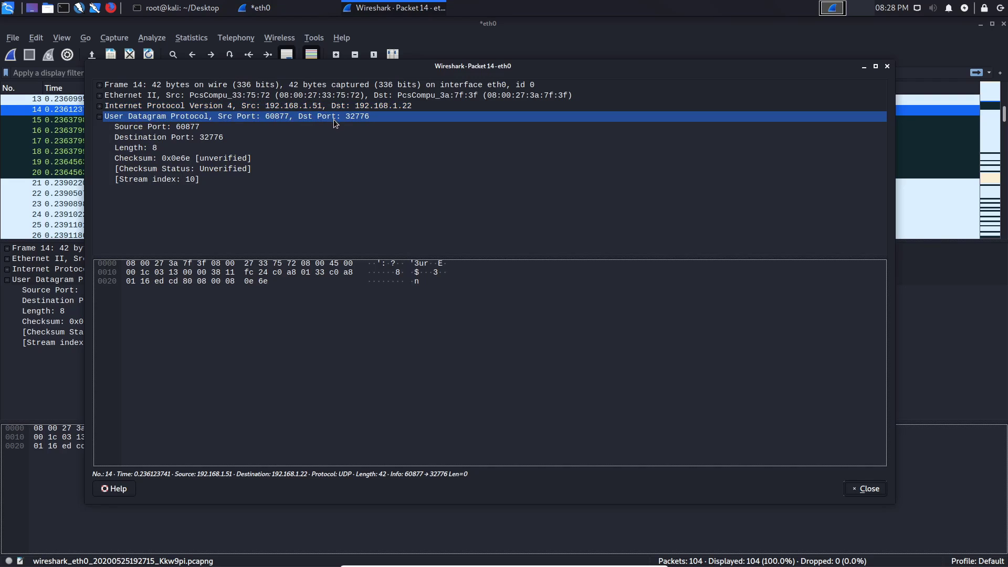
click(135, 147)
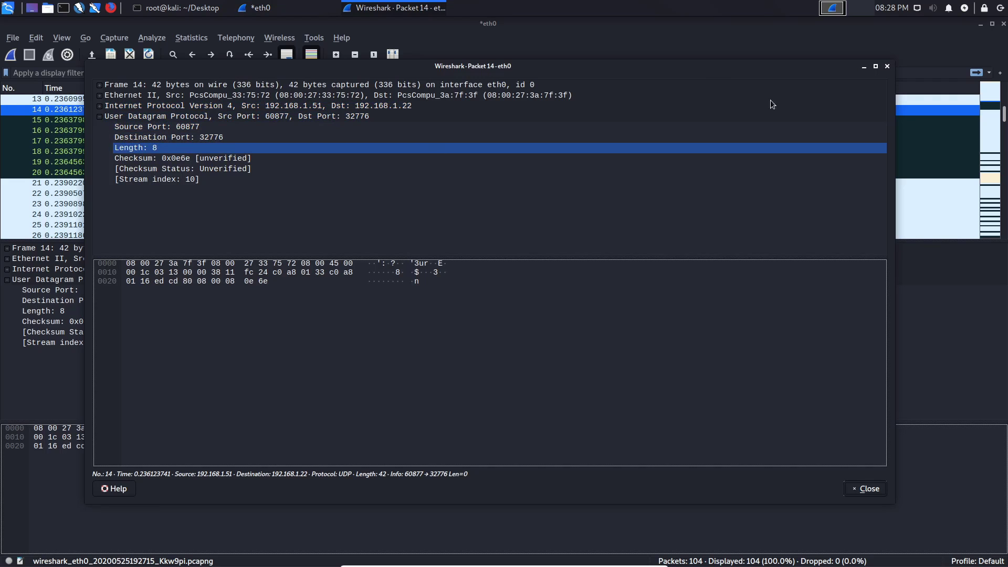
click(865, 489)
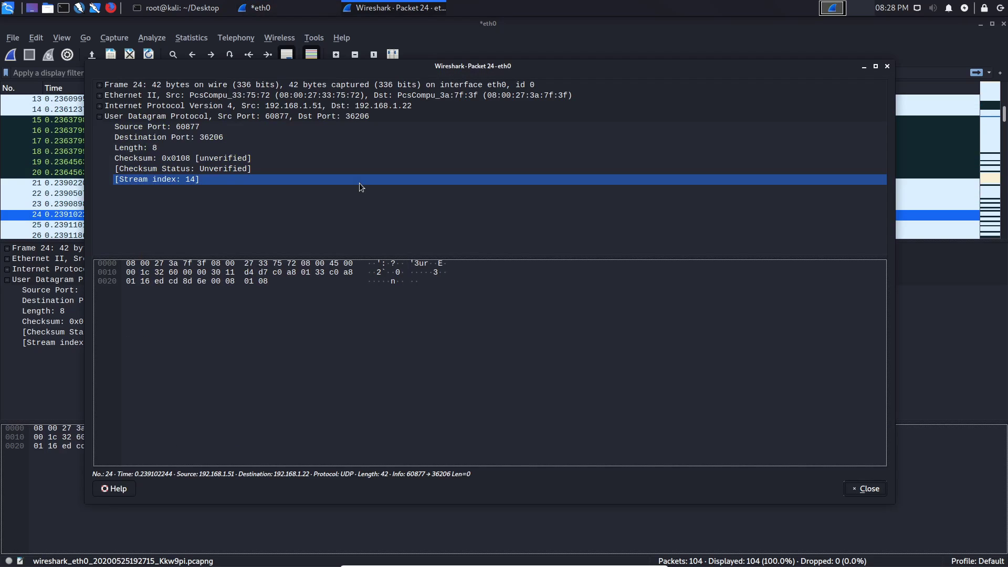
click(169, 137)
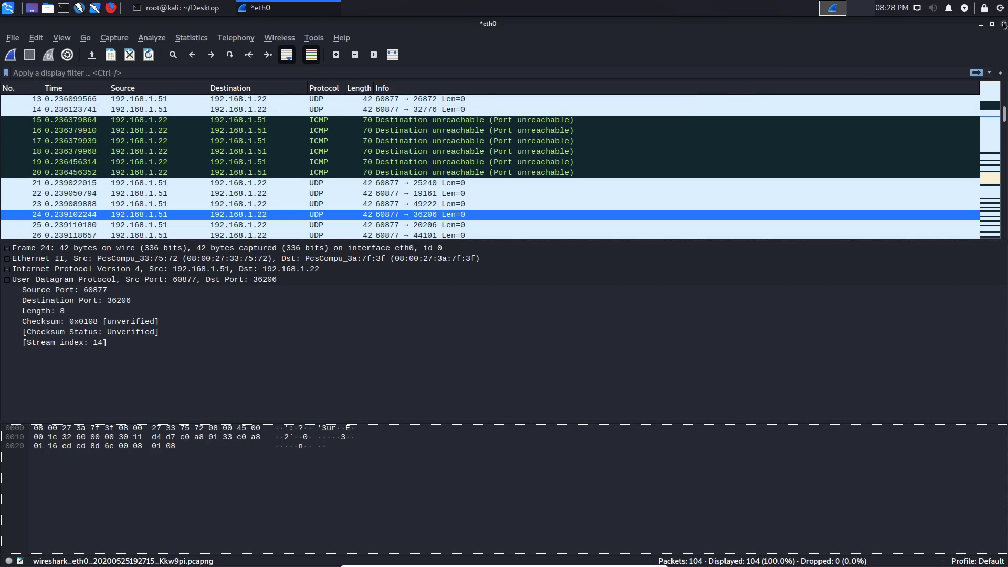
click(180, 8)
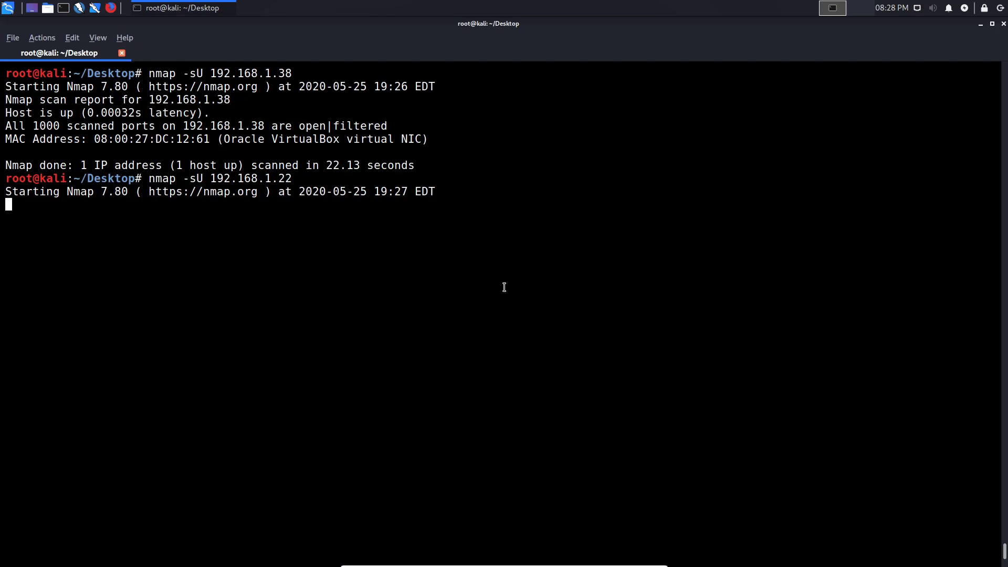
mouse_move(474, 275)
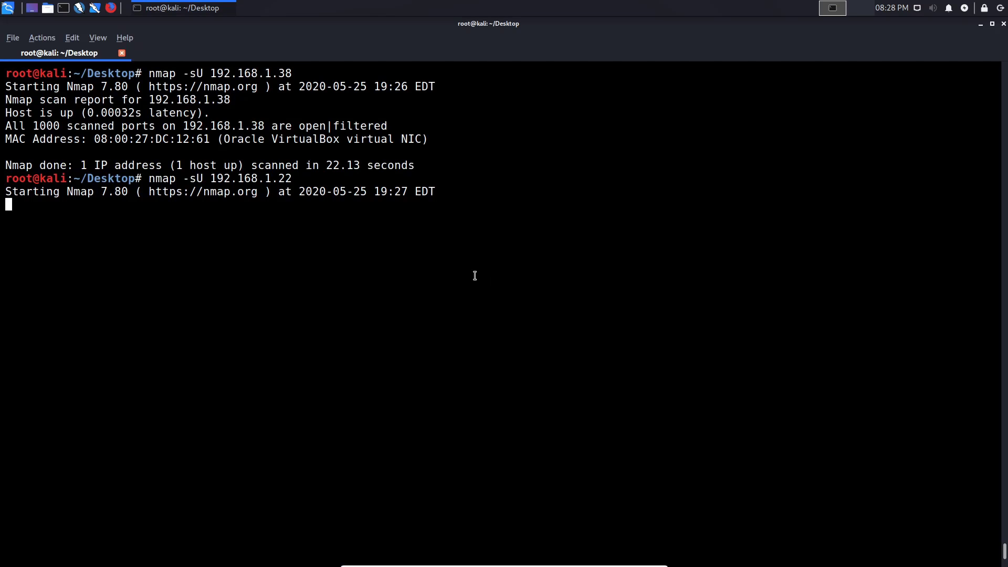